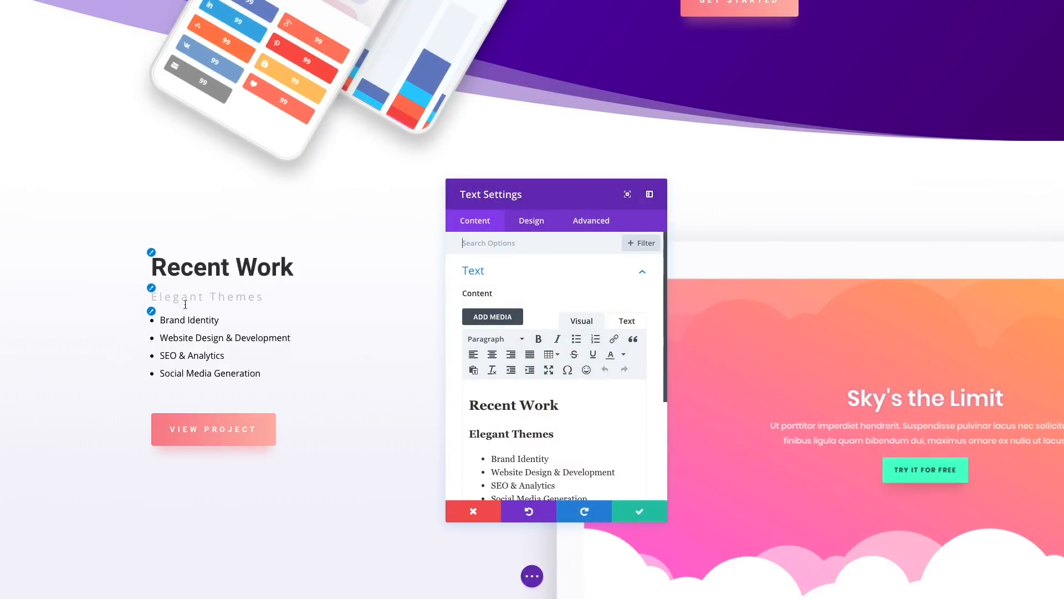
Step: Set the Recent Work H2 to bold purple Alice and the Elegant Themes H3 to serif
click(531, 220)
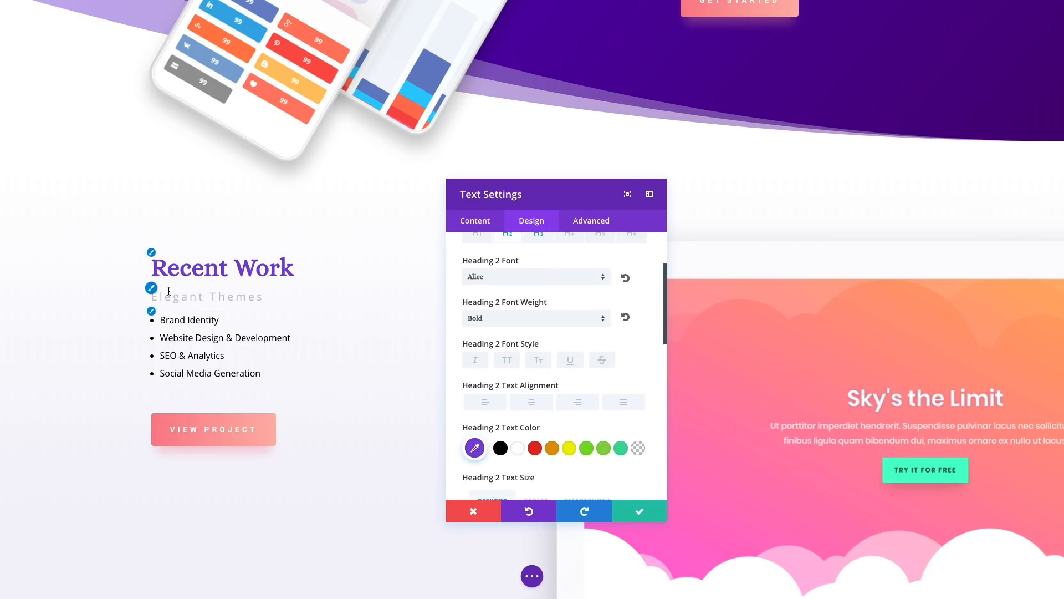
click(532, 277)
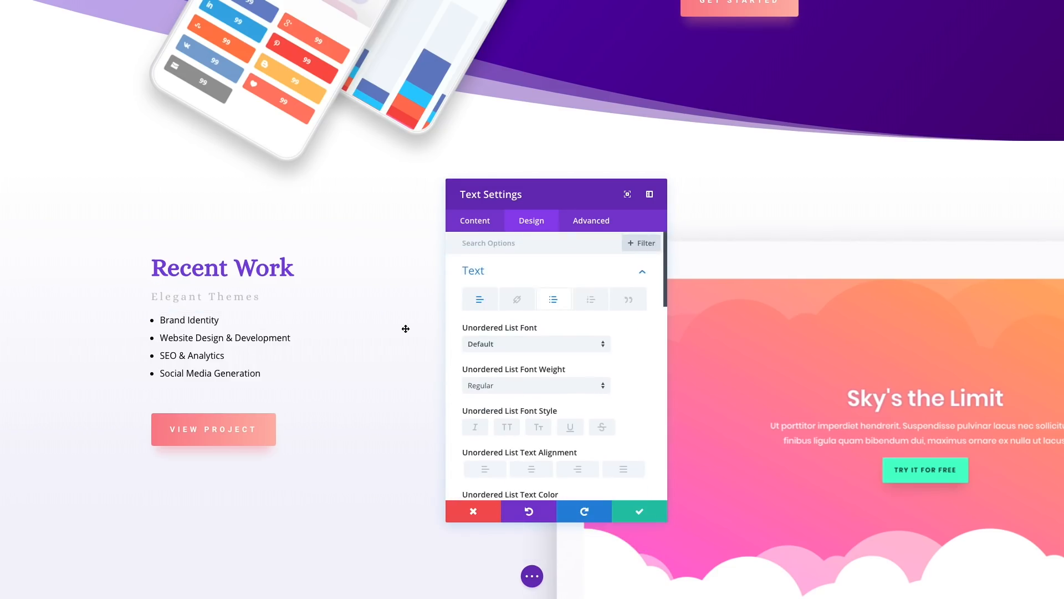
scroll(down, 3)
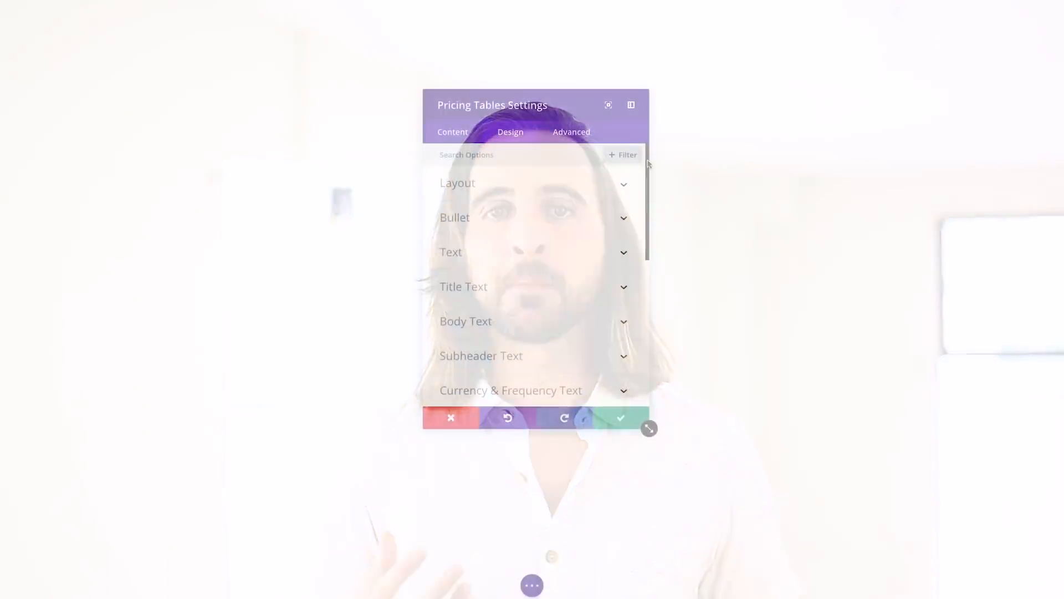
Step: Scroll to the Introducing Quick Access section with the $50 and $80 pricing cards
scroll(down, 3)
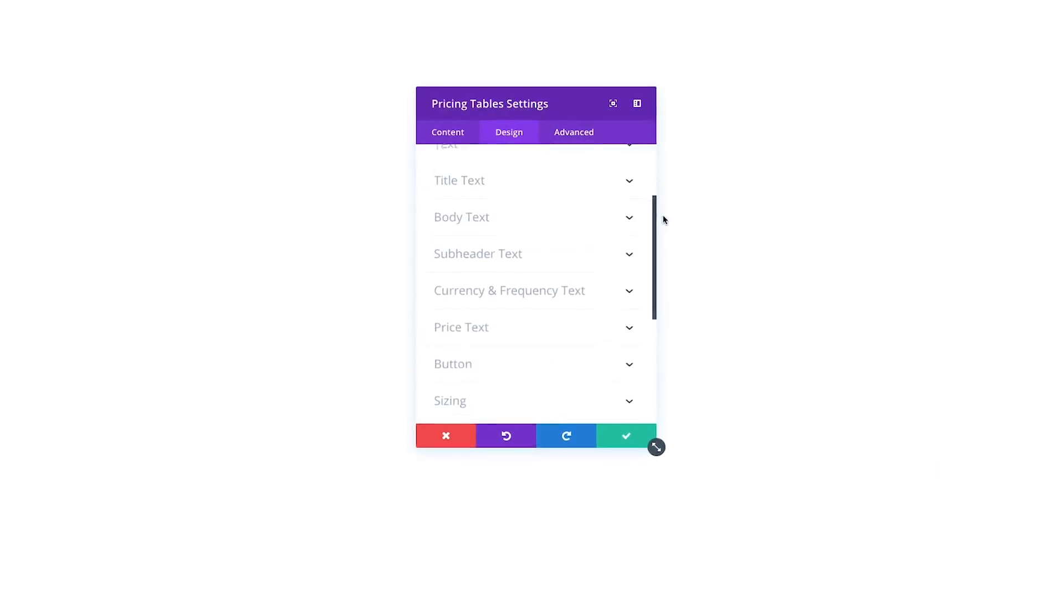
scroll(down, 3)
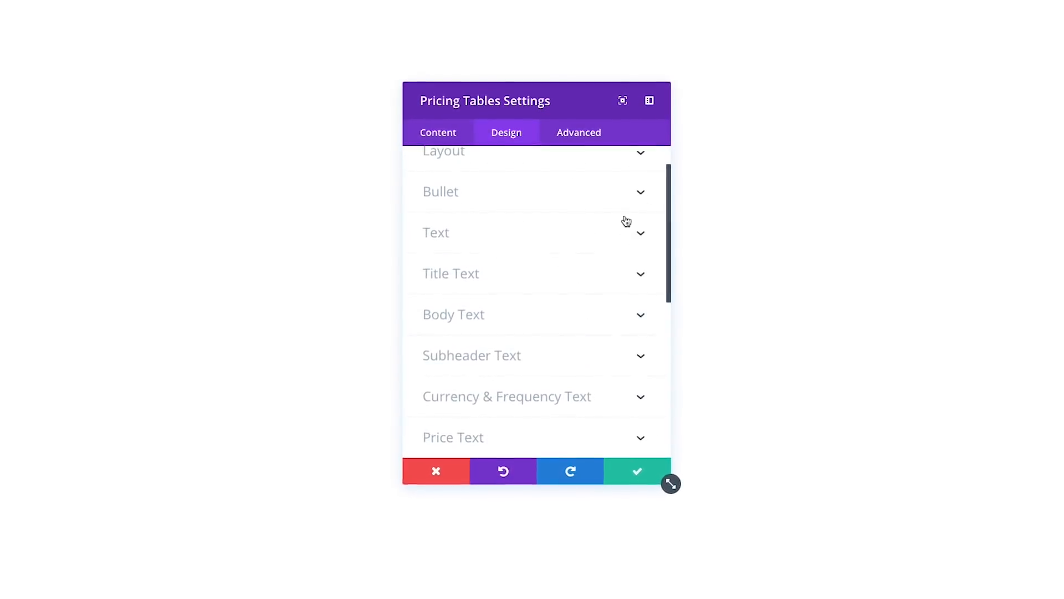
click(451, 273)
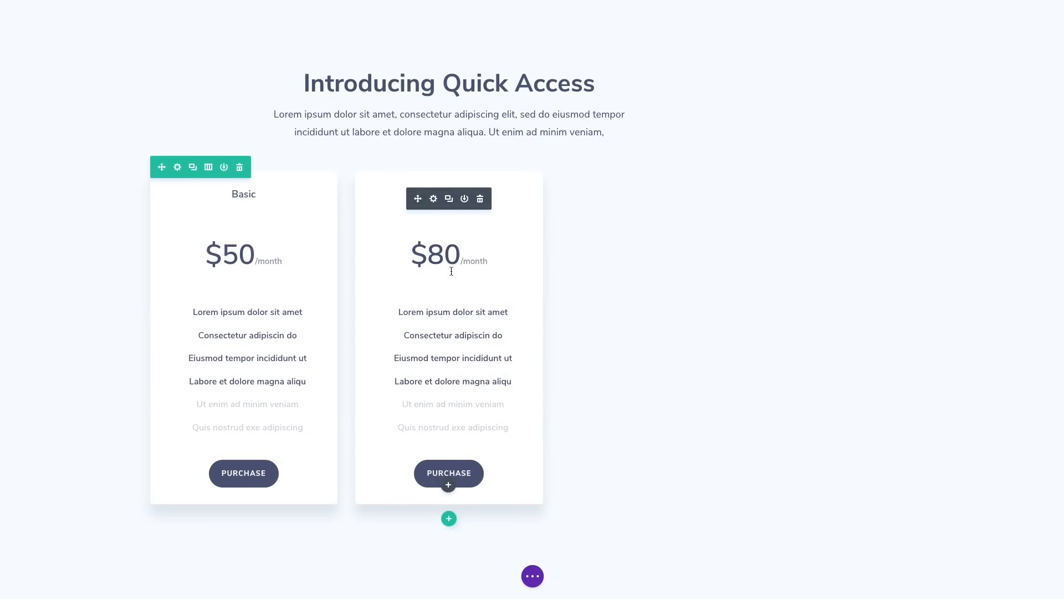
Step: Feature the second pricing table, giving its $80 price and Purchase button green colors
click(433, 198)
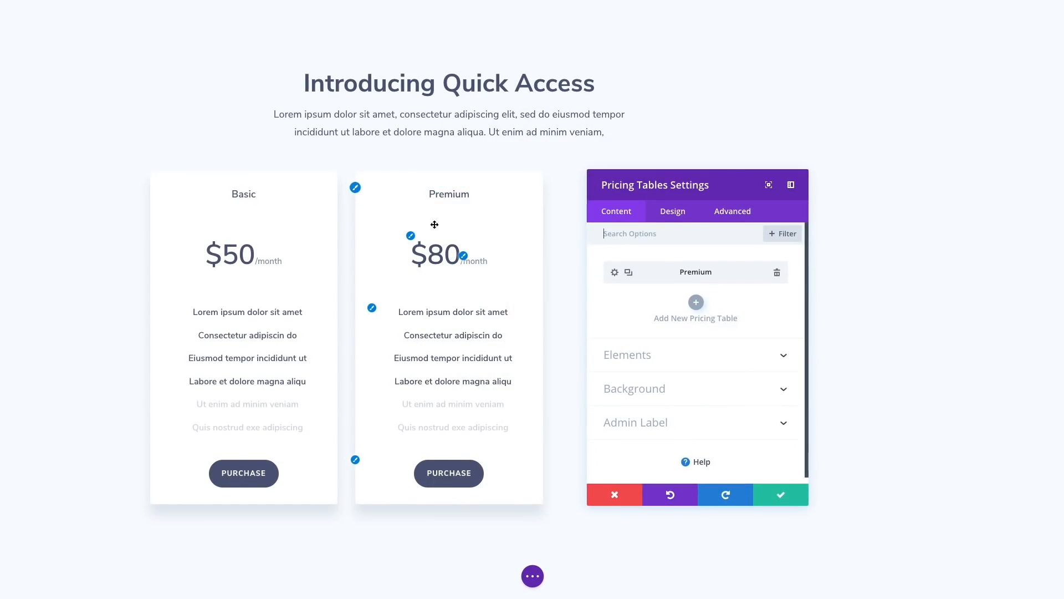
click(672, 211)
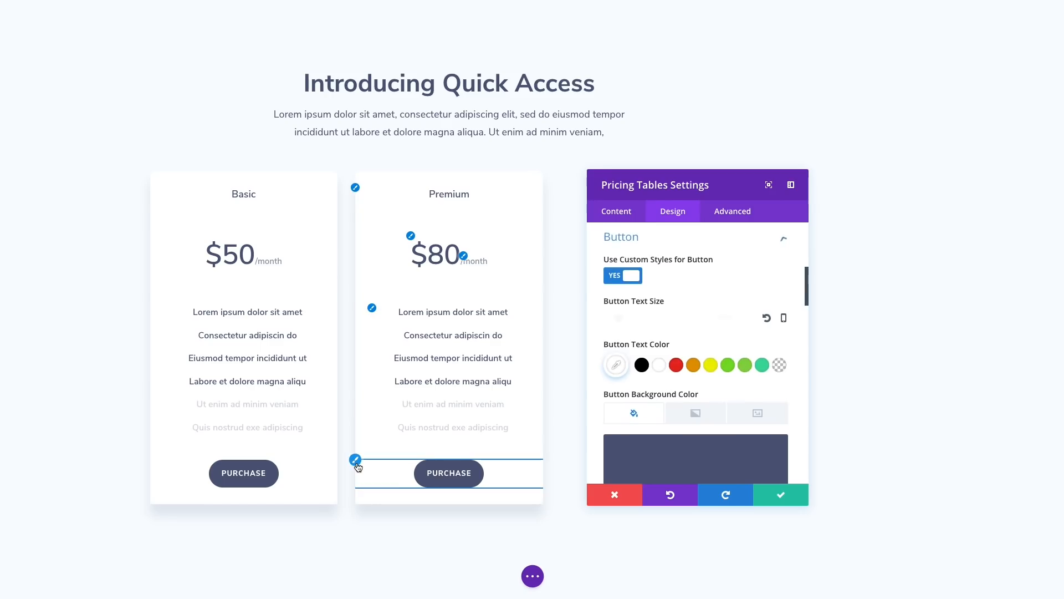
click(633, 413)
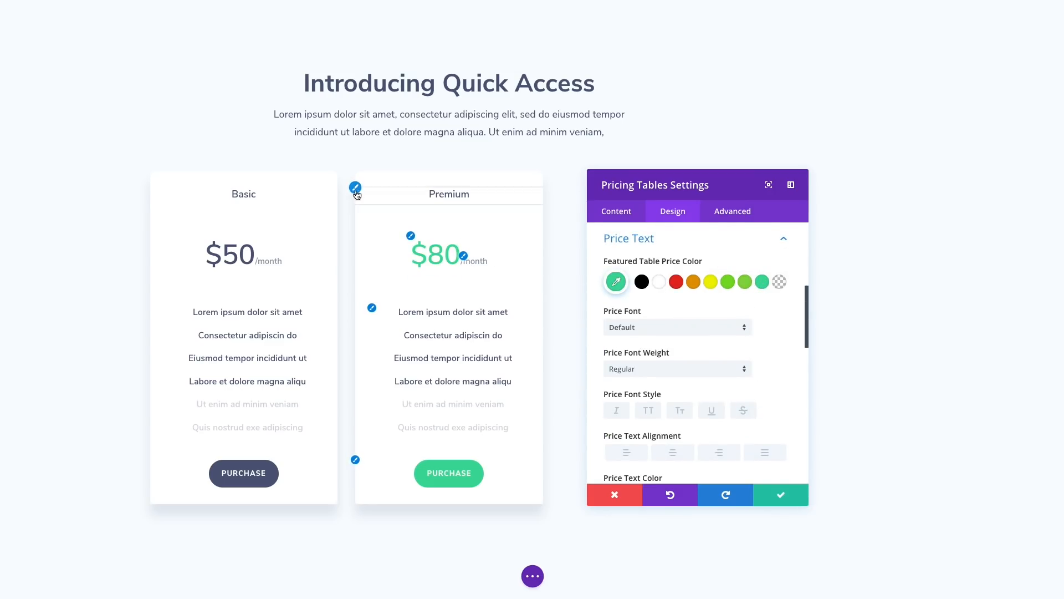
Step: Give the Premium table a green header background and a Heavy uppercase title
click(761, 282)
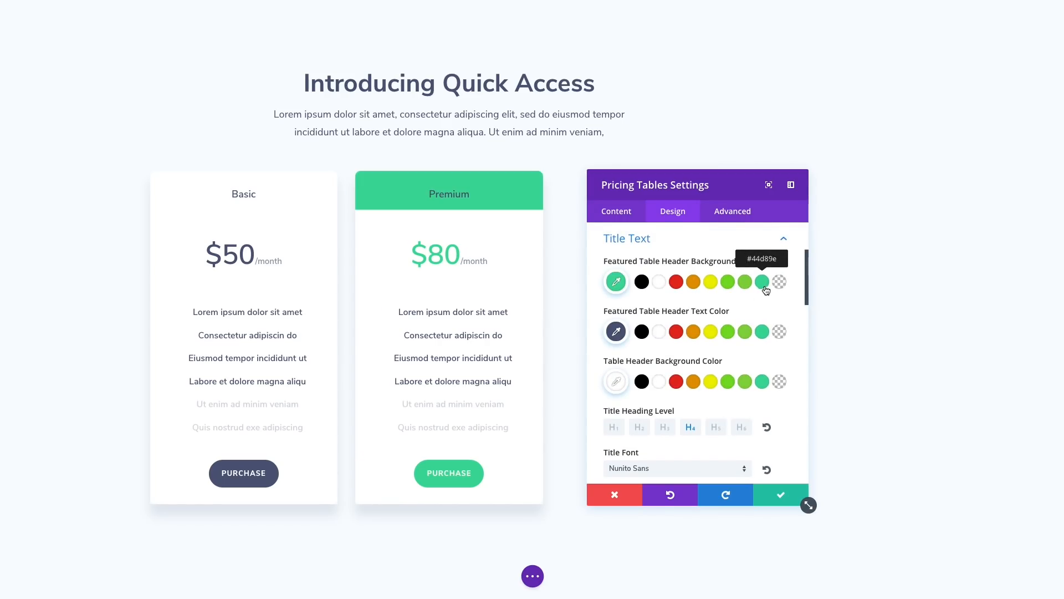
scroll(down, 3)
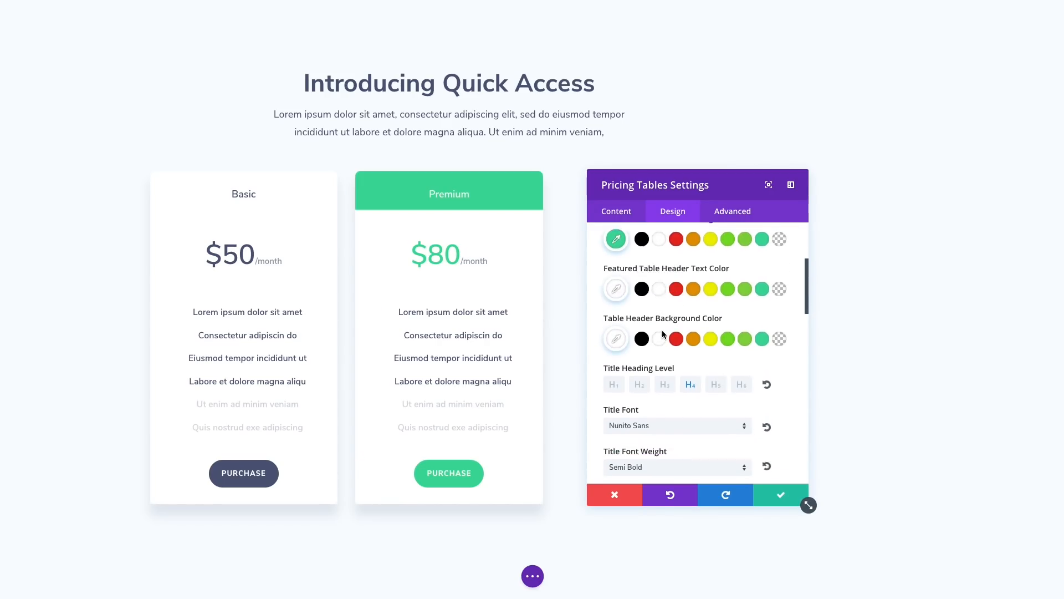
click(677, 466)
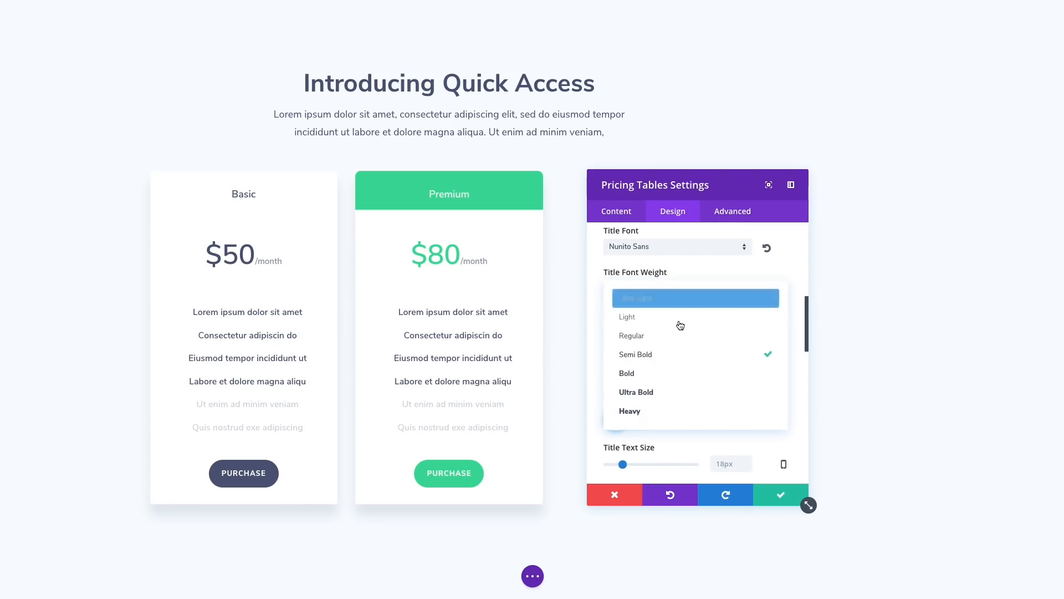
click(629, 411)
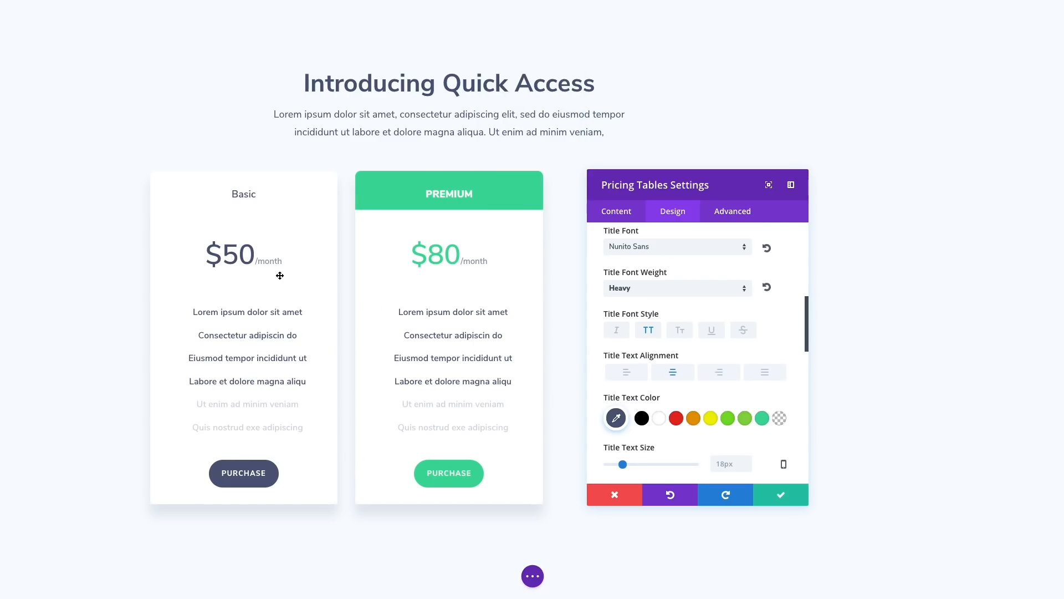
click(780, 494)
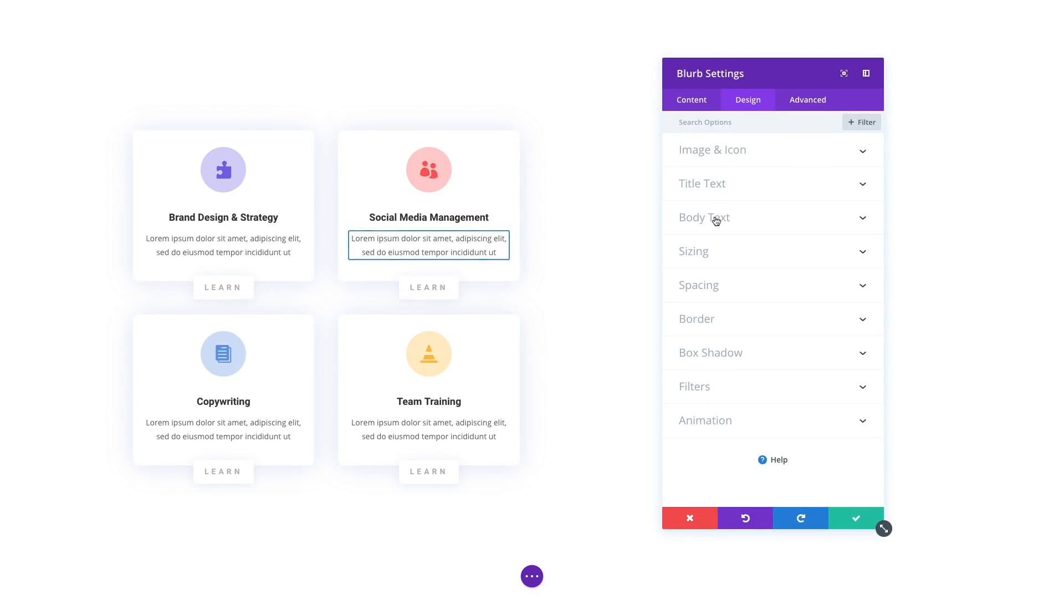
Step: Turn on Show Circle Border for the Social Media Management blurb icon
click(712, 150)
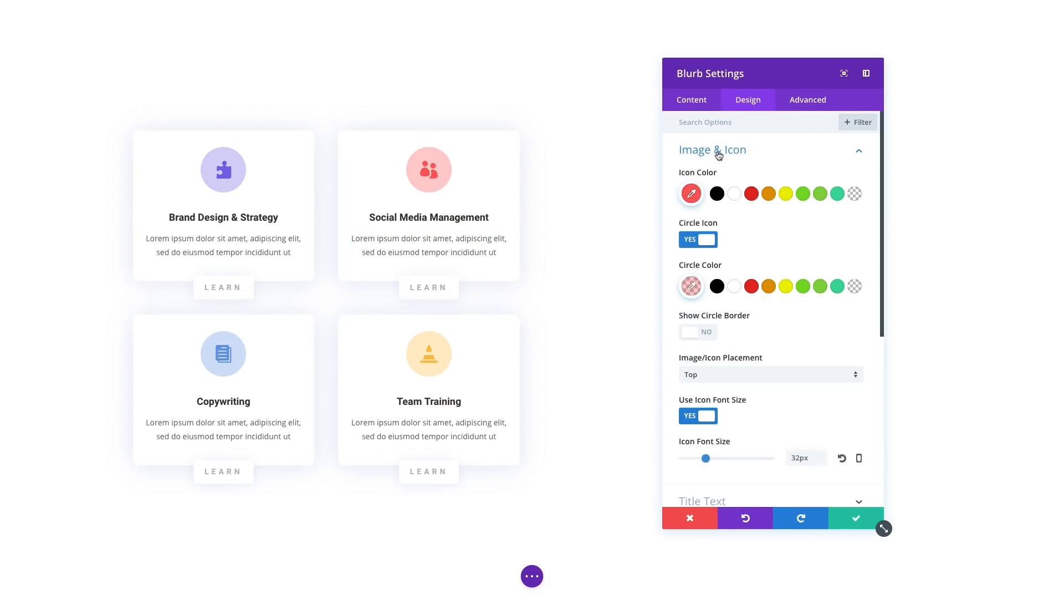
click(698, 331)
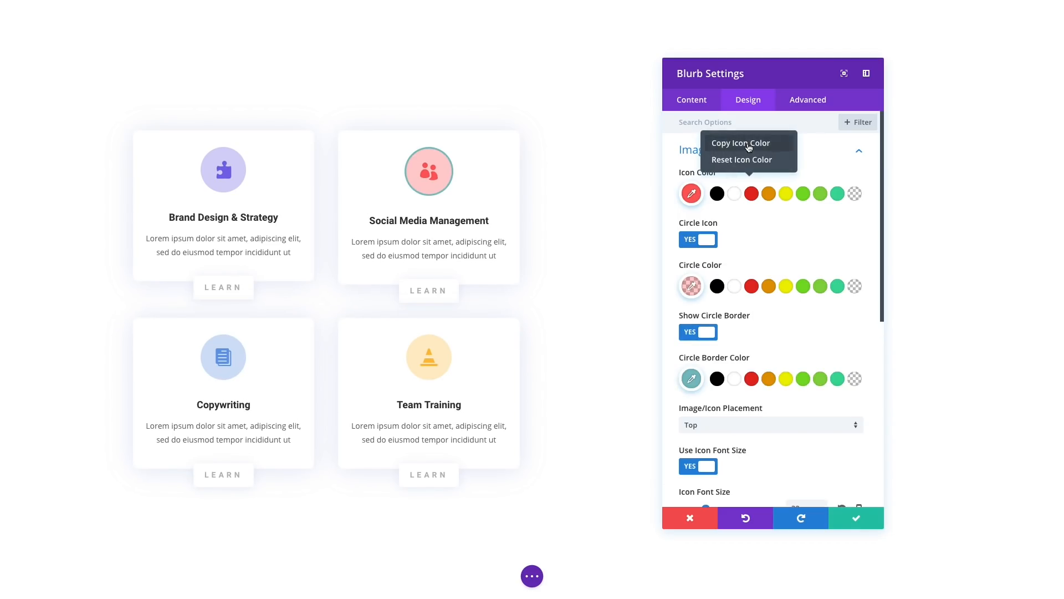
mouse_move(760, 360)
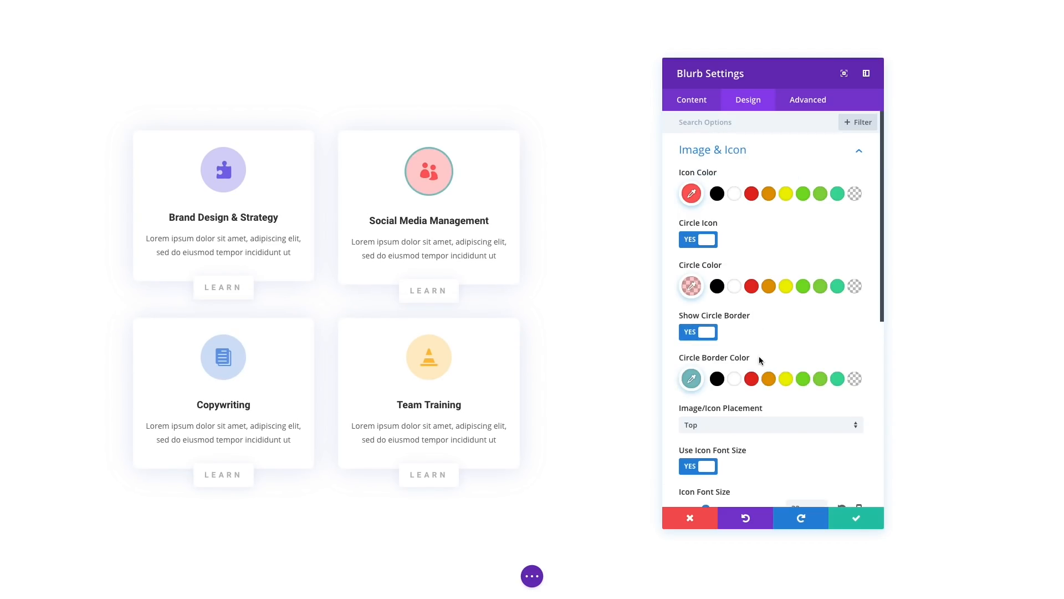